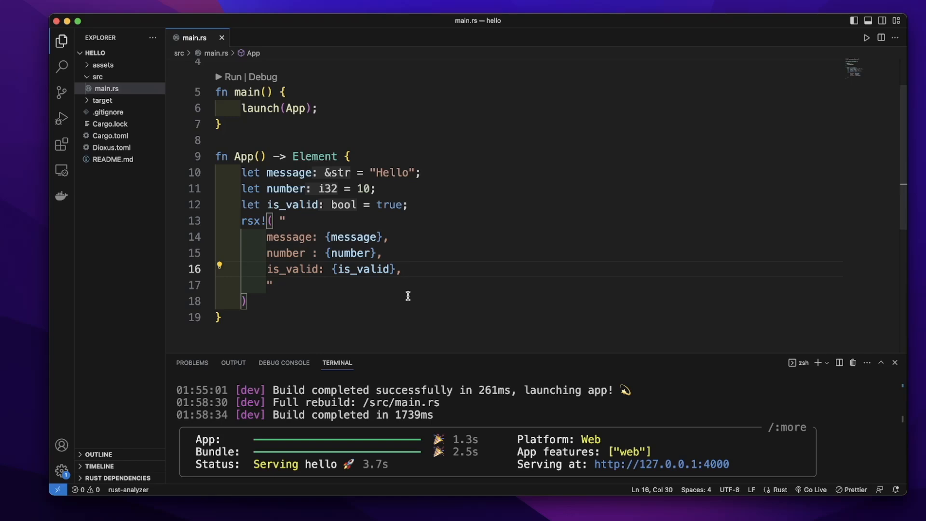
- Delete the three let variable lines and the string inside rsx!, leaving it empty
double_click(252, 220)
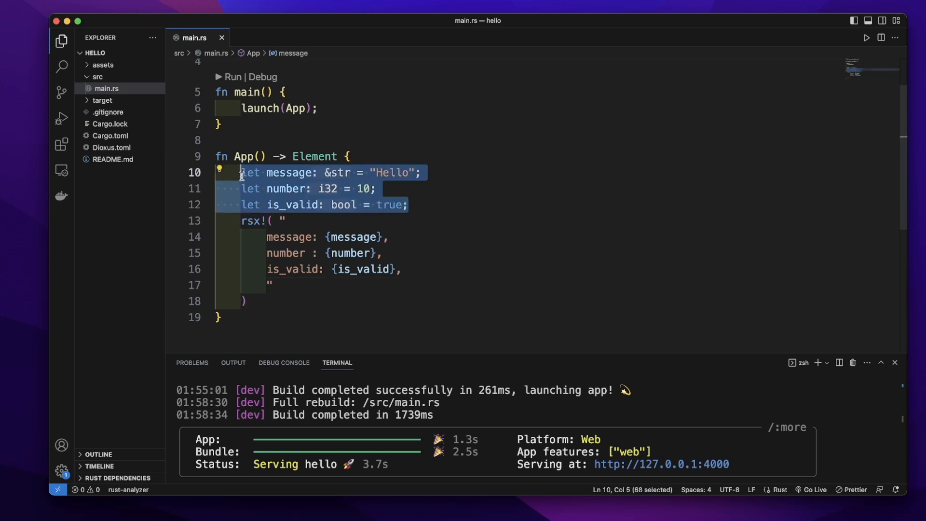
key("Delete")
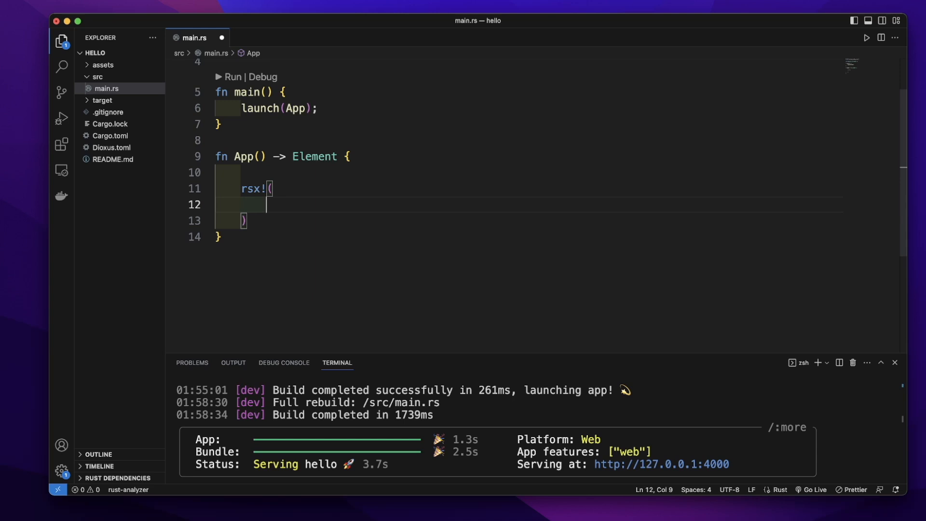
- Add a div block inside rsx! containing an empty h1 element
type("div")
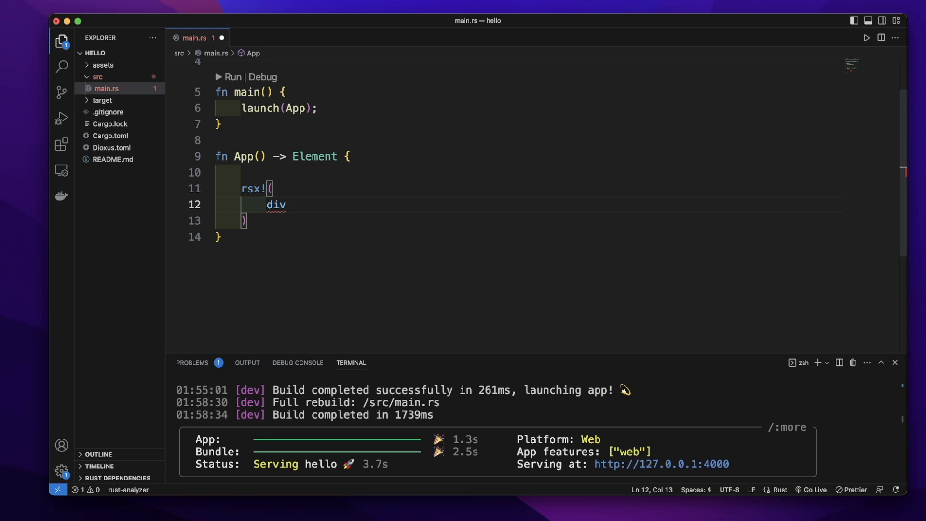
type("{")
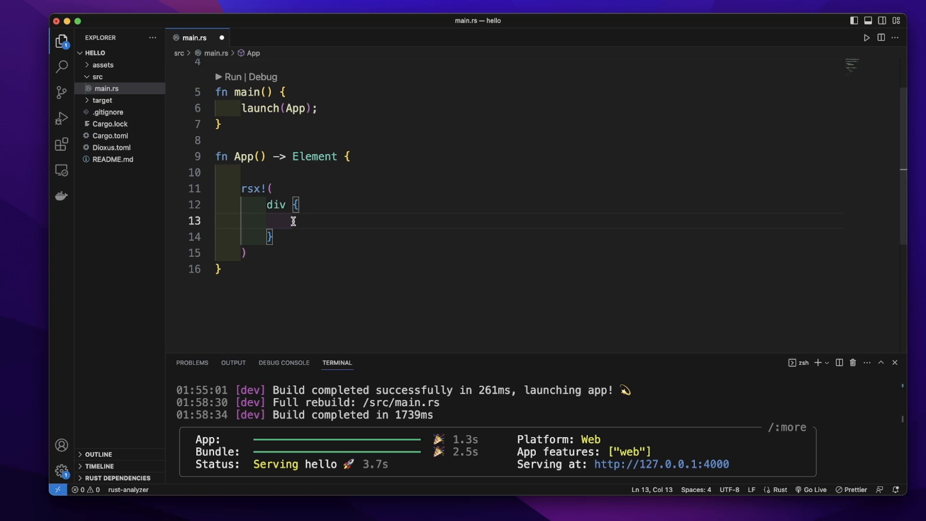
double_click(277, 205)
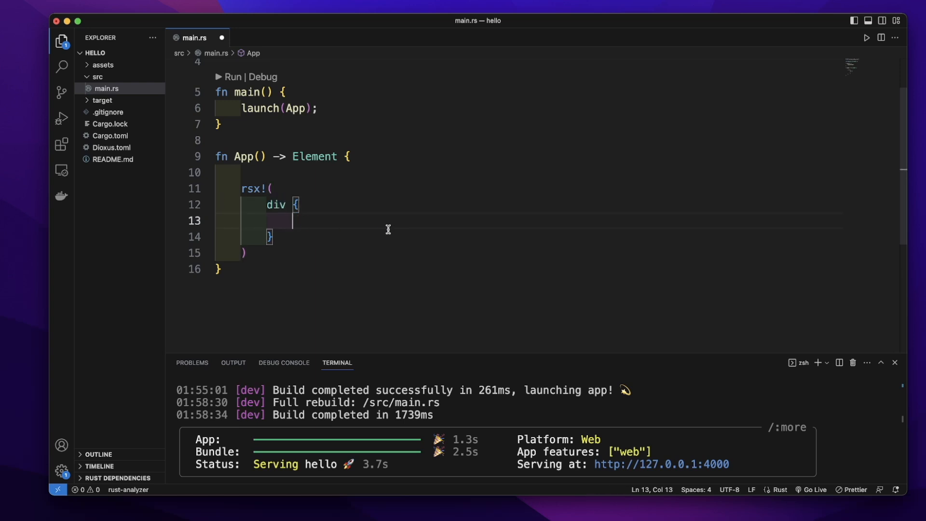
type("h1 {")
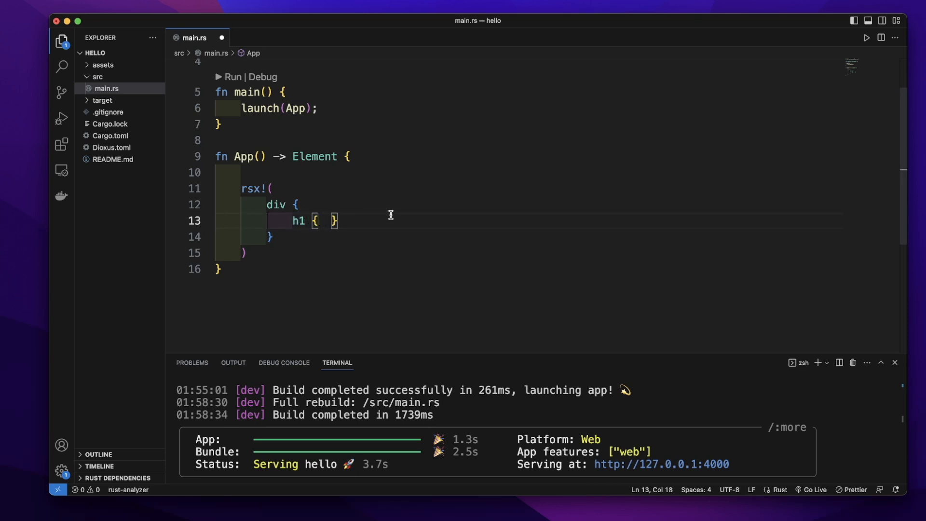
- Put "Hello" in the h1, add an h2 below, and start its "world" text
type("\"Hello\"")
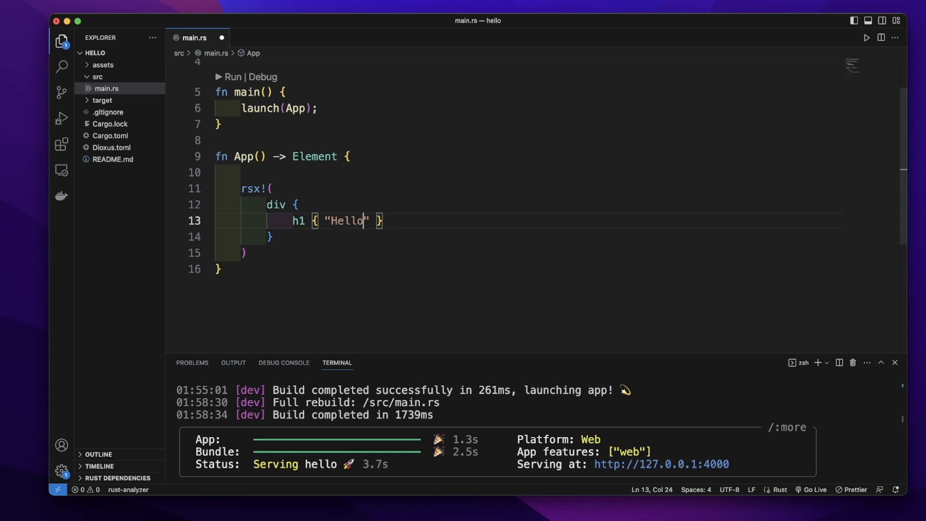
key("Enter")
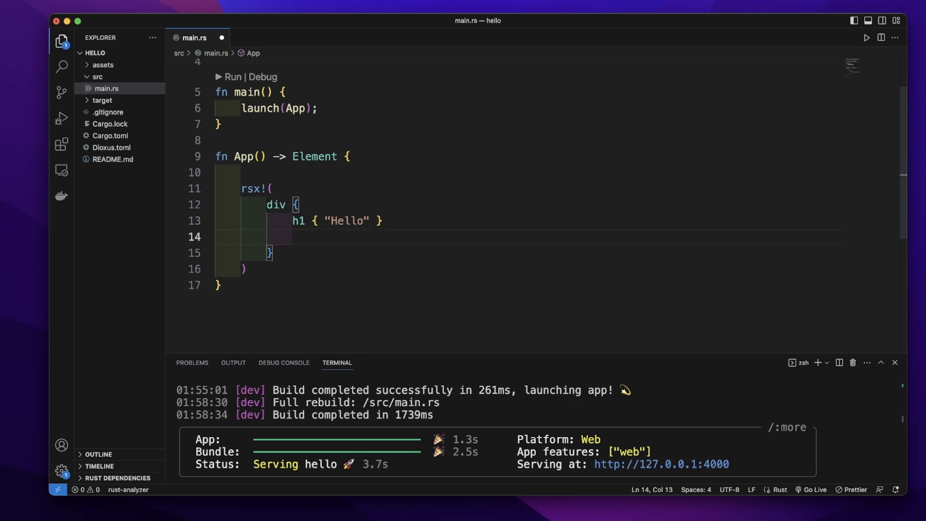
type("h2 {  }")
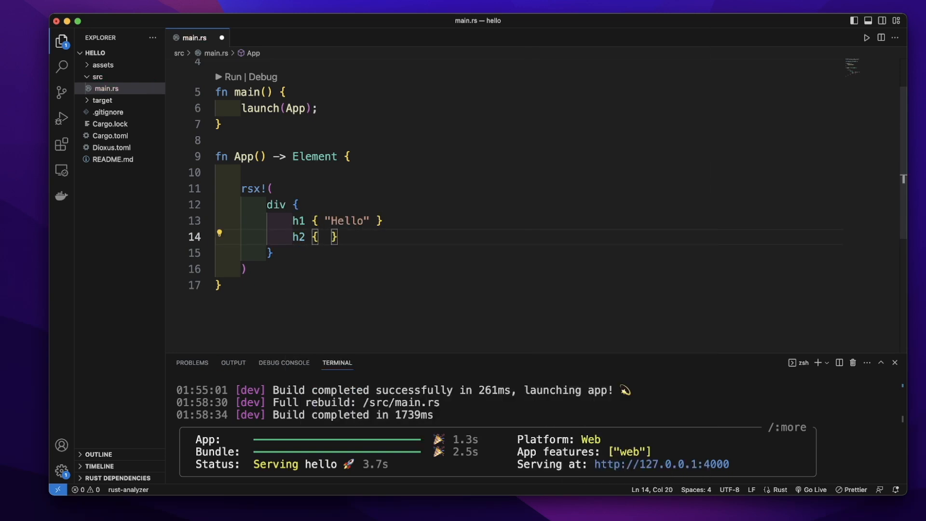
type("\"world")
type("p { \"\" ")
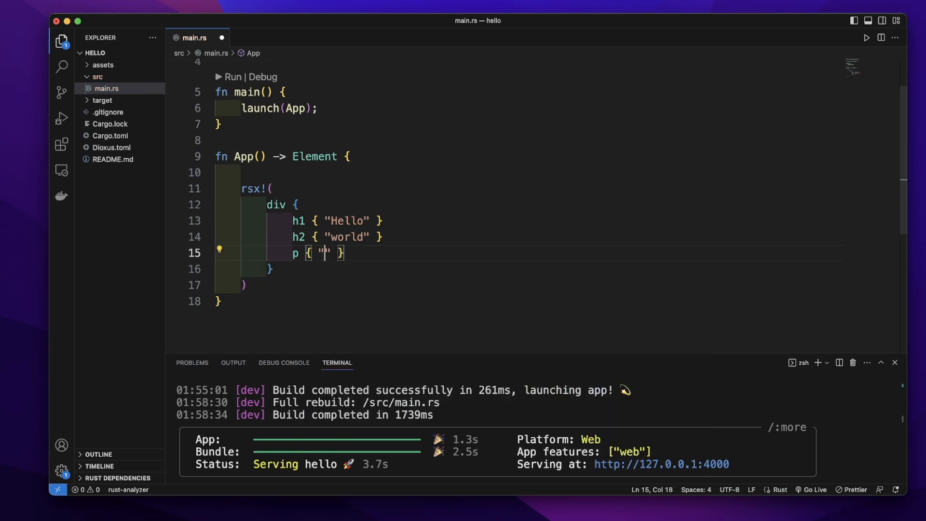
- Finish the h2 "world" and add a p element reading "Hello world"
type("Hello")
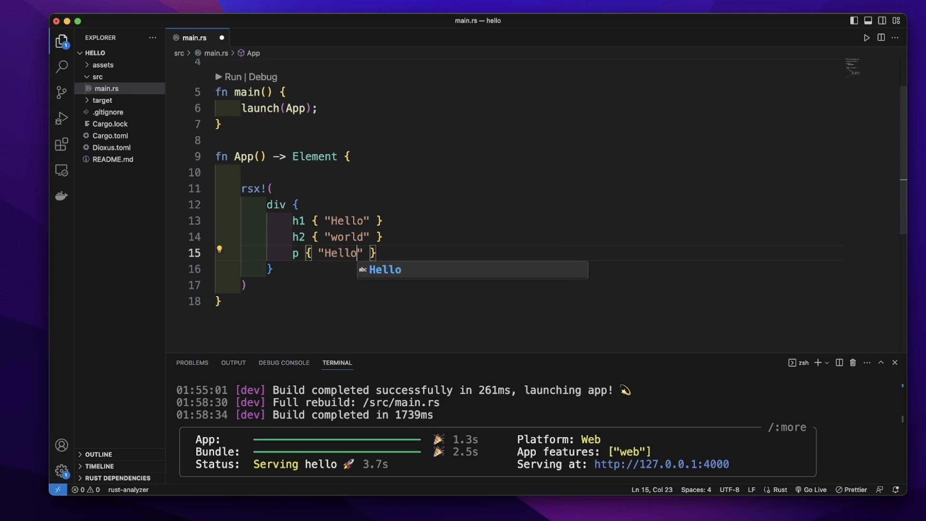
type("world")
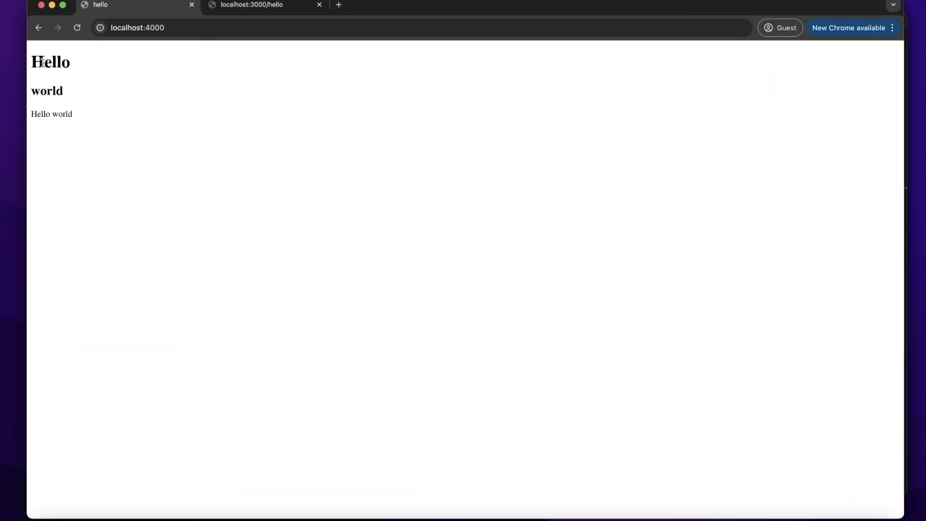
- Inspect the rendered Hello and world headings on localhost:4000 in Chrome
double_click(50, 61)
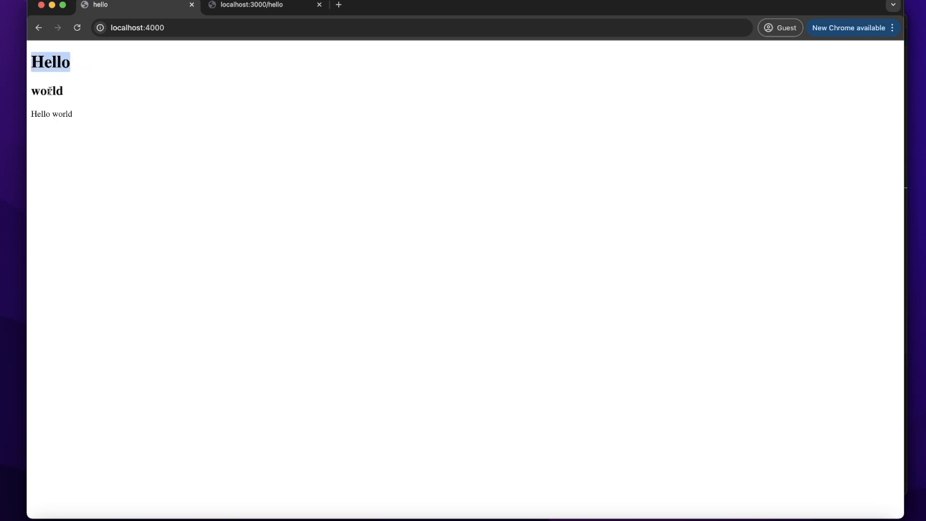
double_click(51, 114)
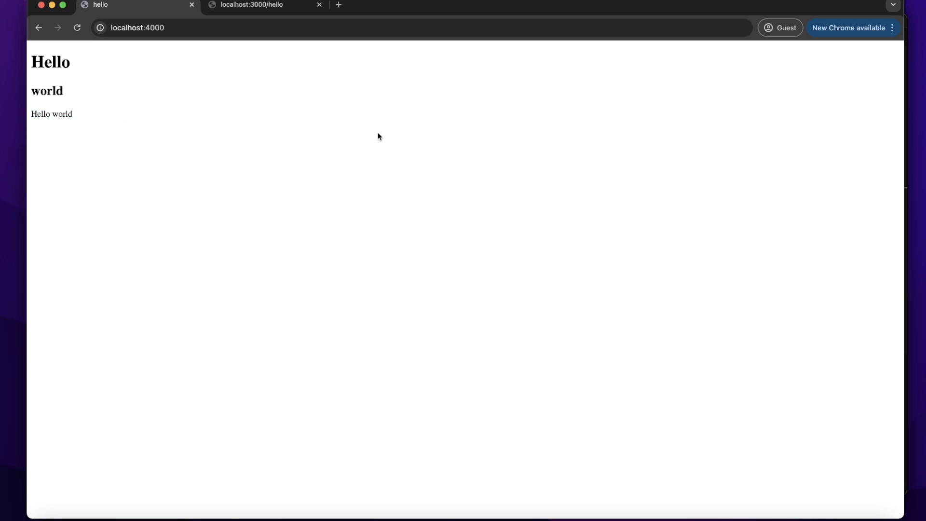
mouse_move(317, 130)
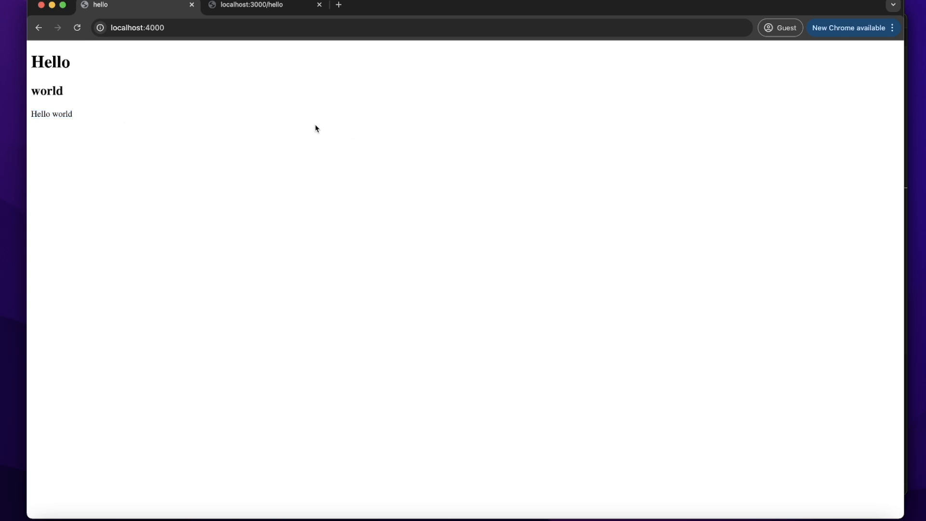